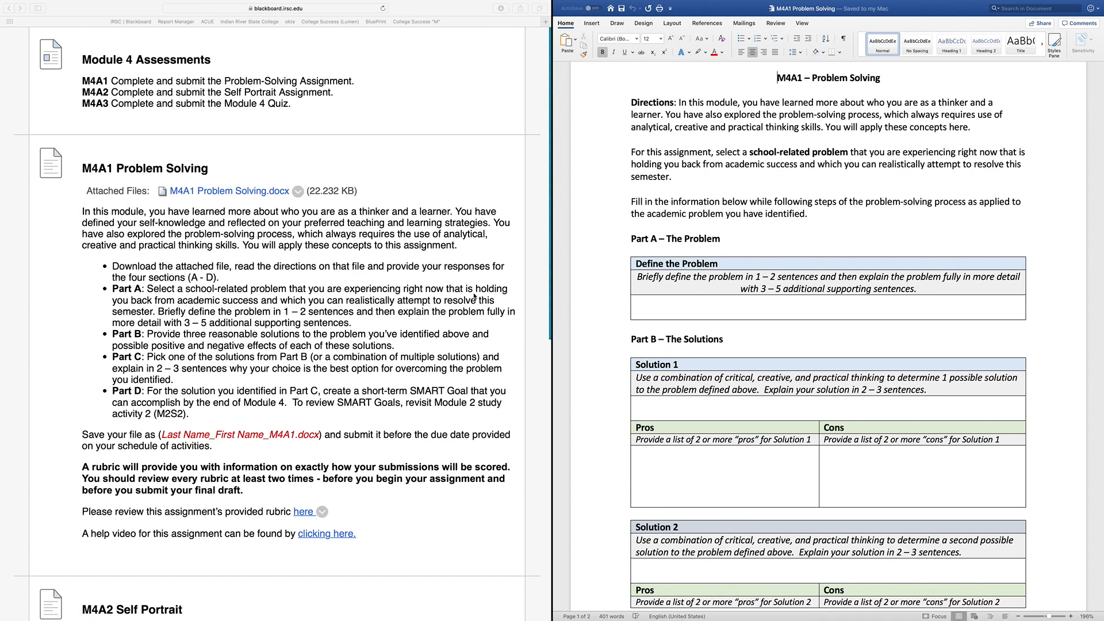
pyautogui.moveTo(195, 250)
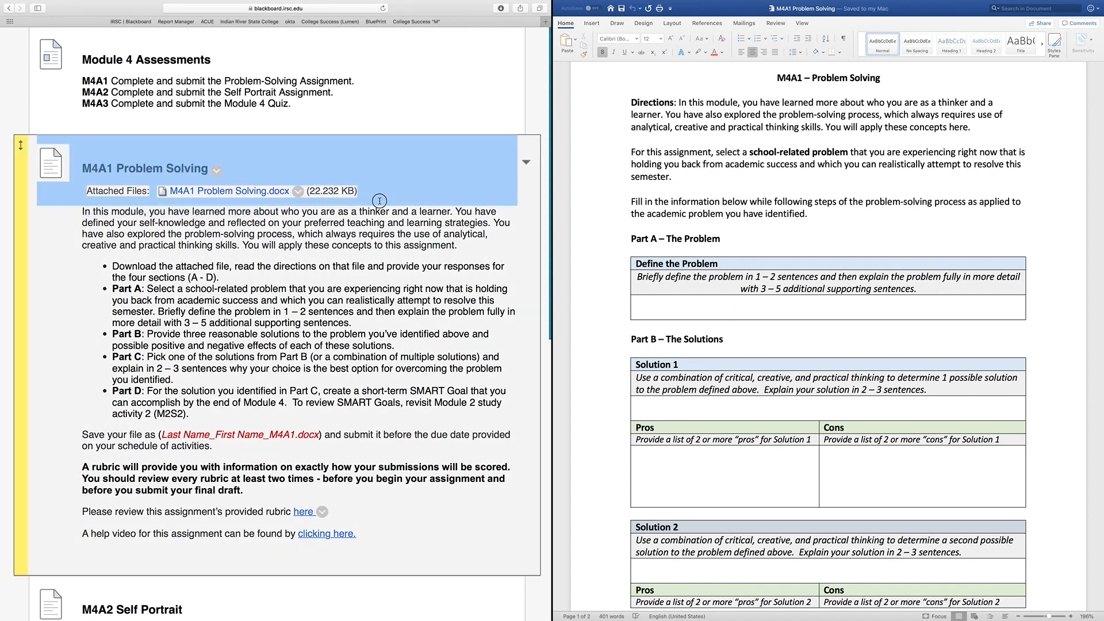
# Highlight the M4A1 Problem Solving heading, opening sentence and Part A instructions in Blackboard
pyautogui.moveTo(82, 211); pyautogui.dragTo(459, 212)
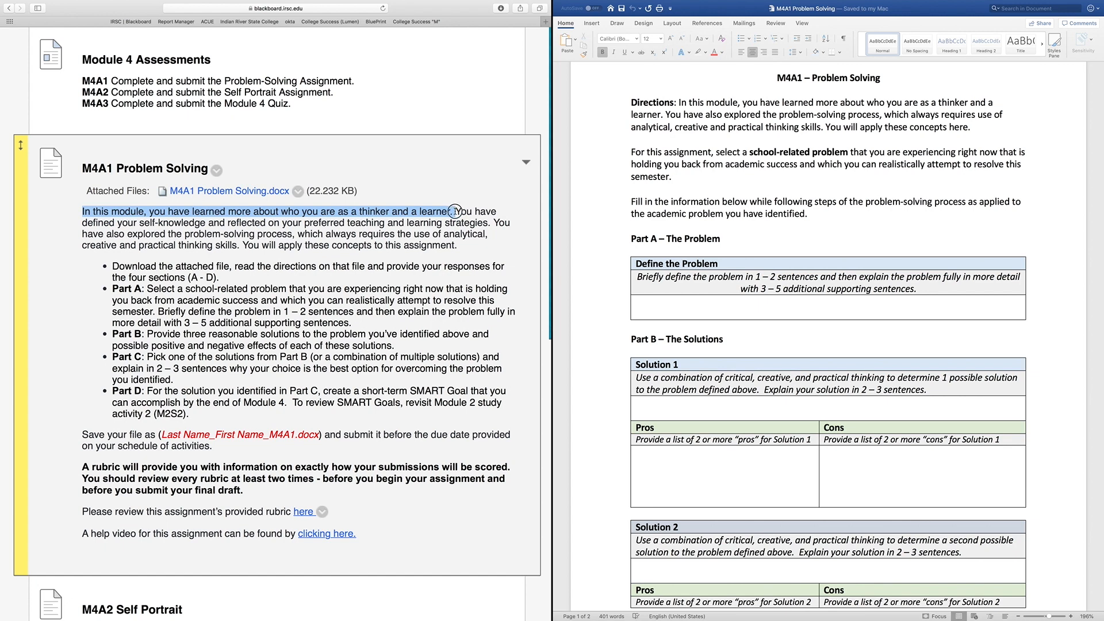
pyautogui.moveTo(456, 210); pyautogui.dragTo(488, 222)
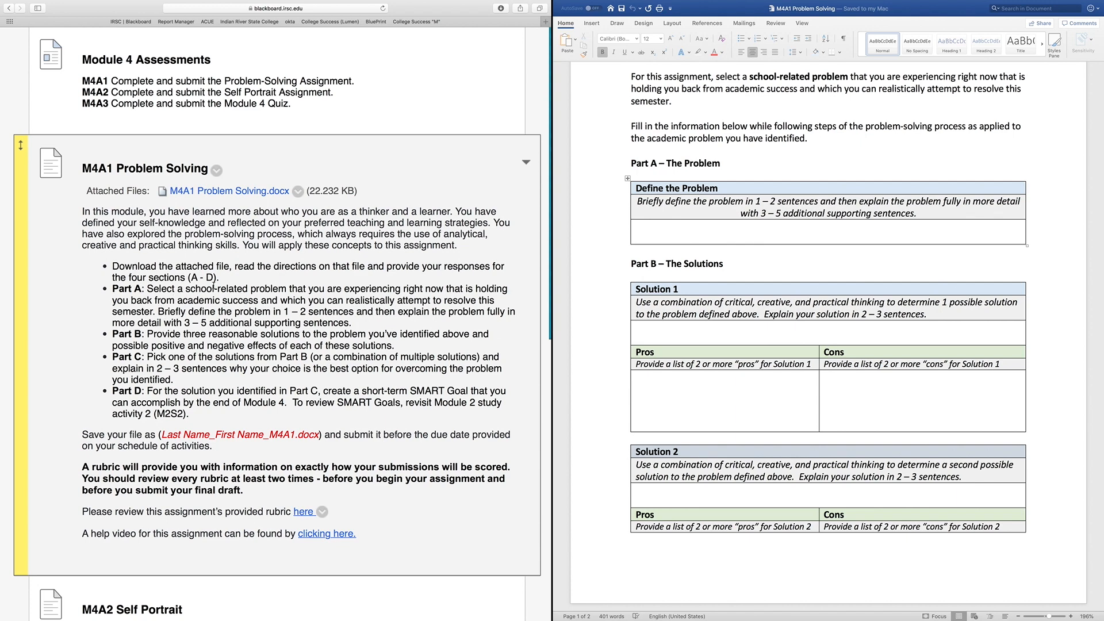
pyautogui.moveTo(215, 288)
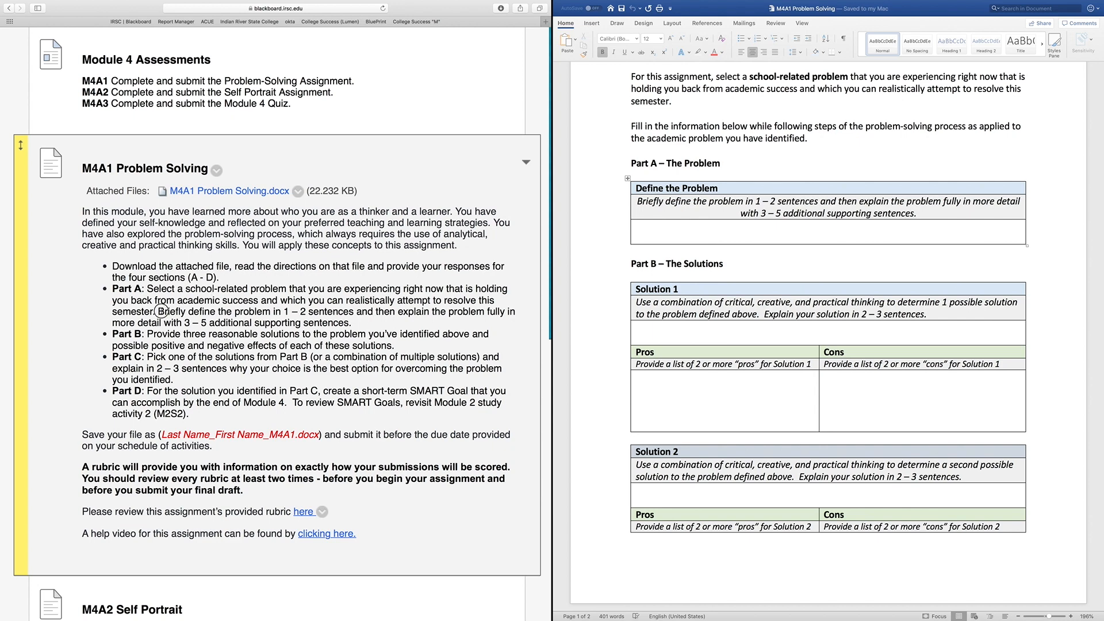
pyautogui.moveTo(160, 311); pyautogui.dragTo(357, 312)
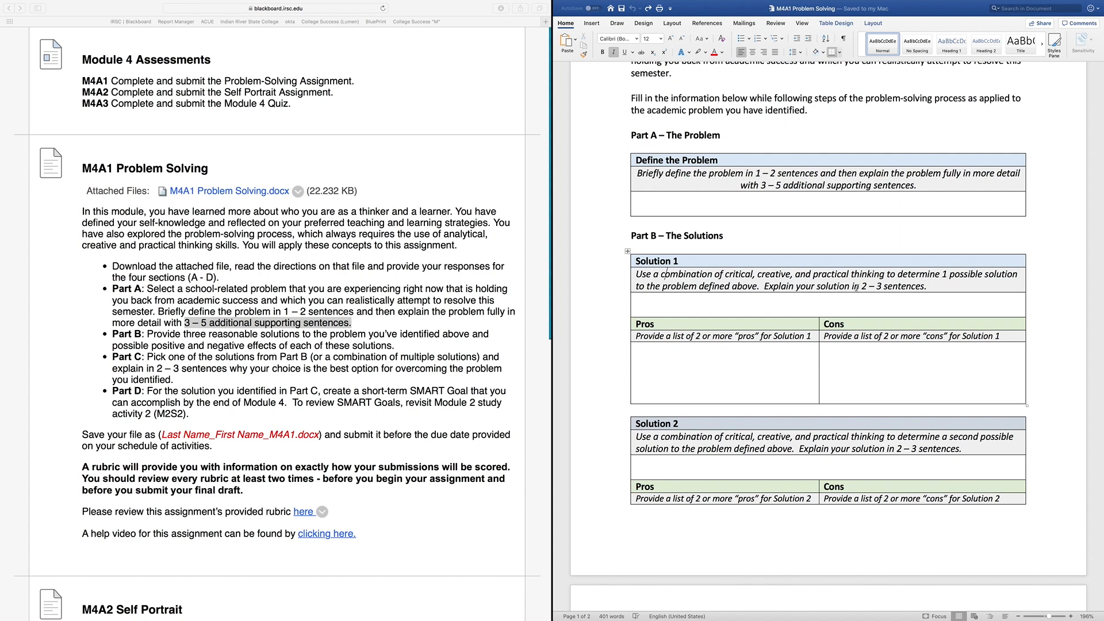
# Point out the 3–5 supporting sentences requirement and the Solution 1 answer and cons cells
pyautogui.moveTo(852, 285); pyautogui.dragTo(923, 285)
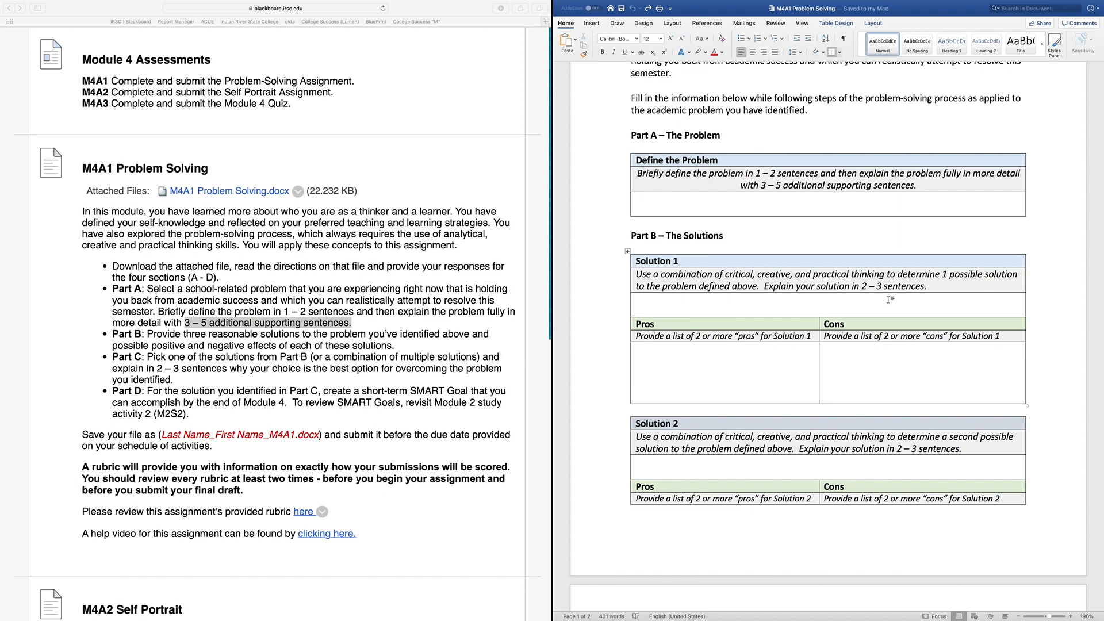
pyautogui.click(662, 299)
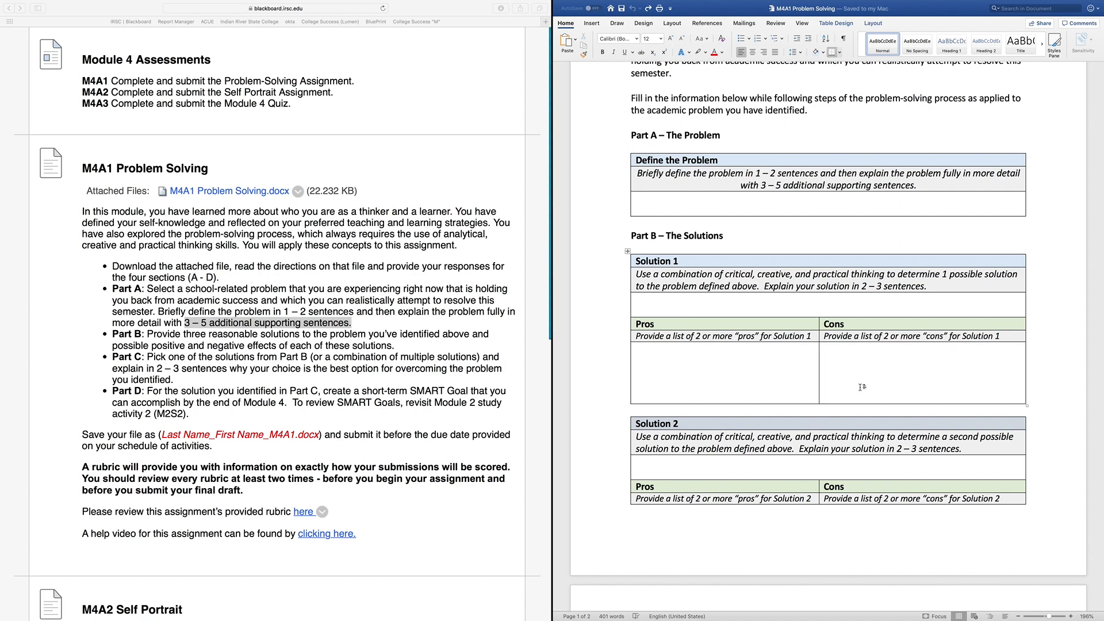
pyautogui.click(824, 348)
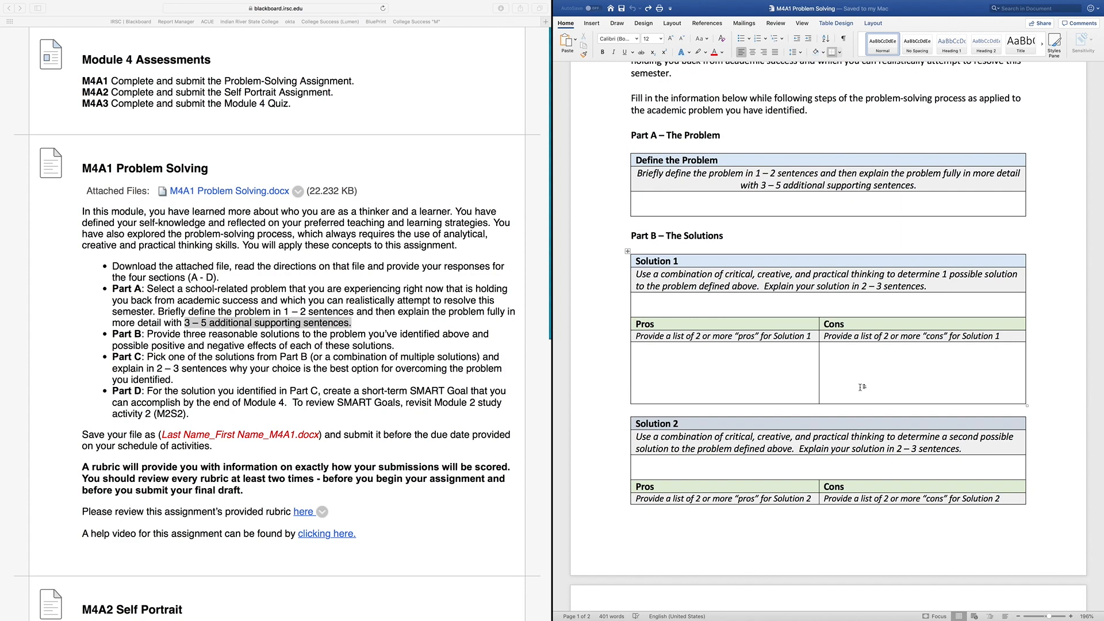
pyautogui.click(823, 348)
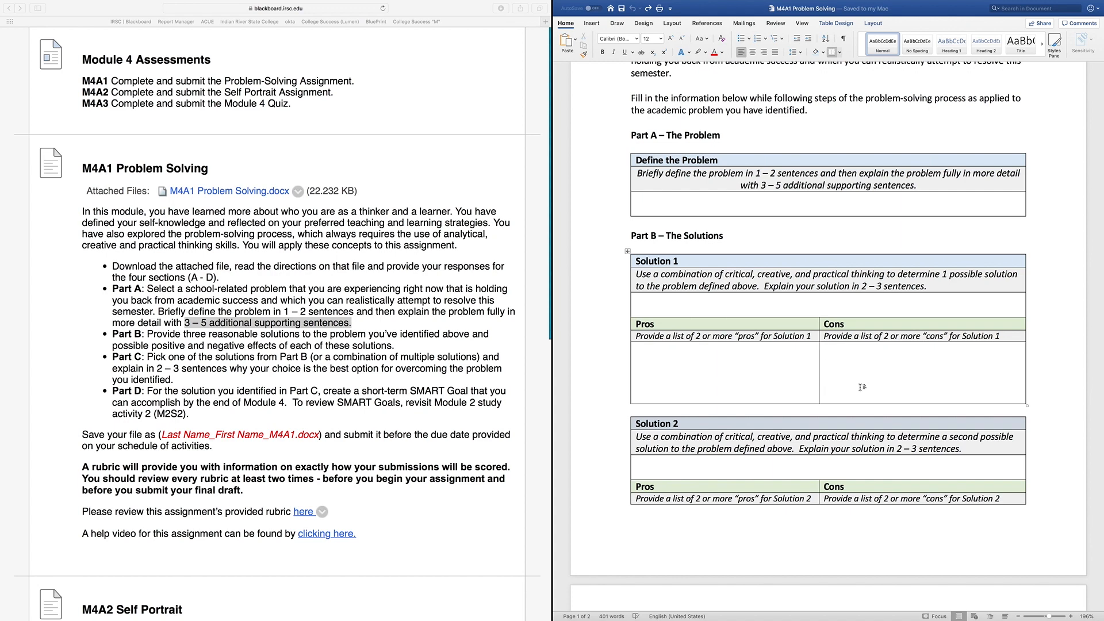
pyautogui.click(823, 347)
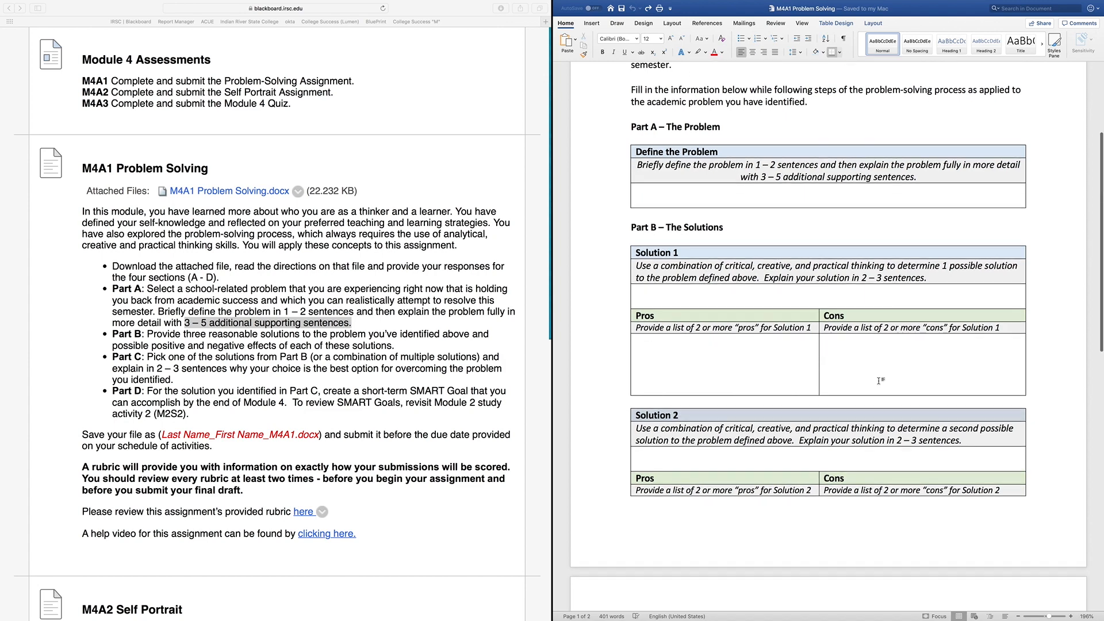
# Point out the Solution 2 answer row and the 2–3 sentence explanation instruction
pyautogui.scroll(-3)
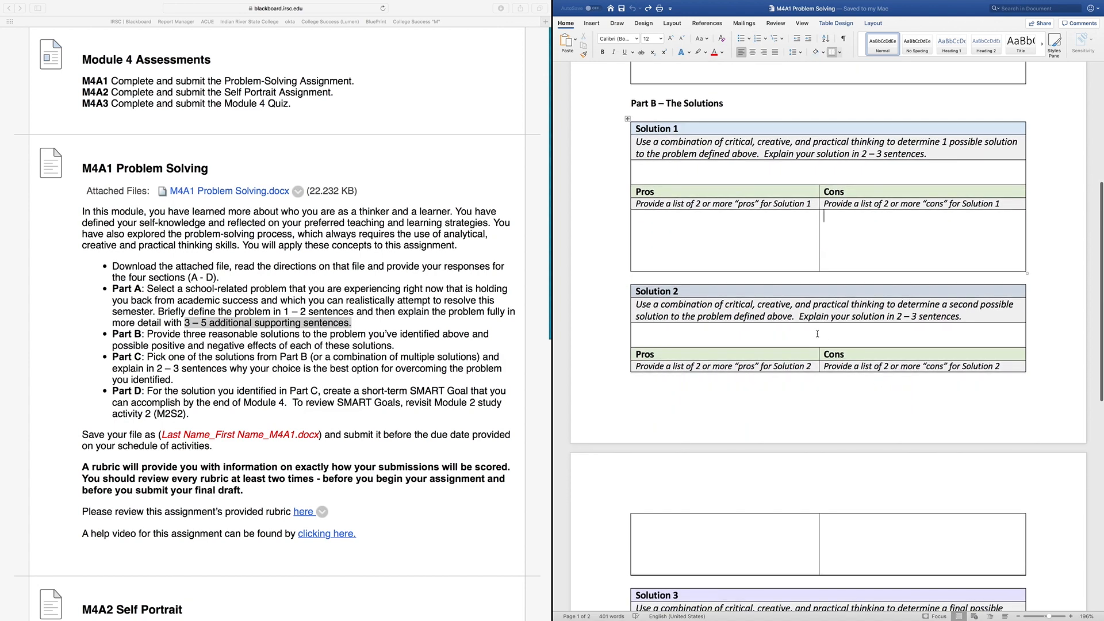
pyautogui.click(663, 330)
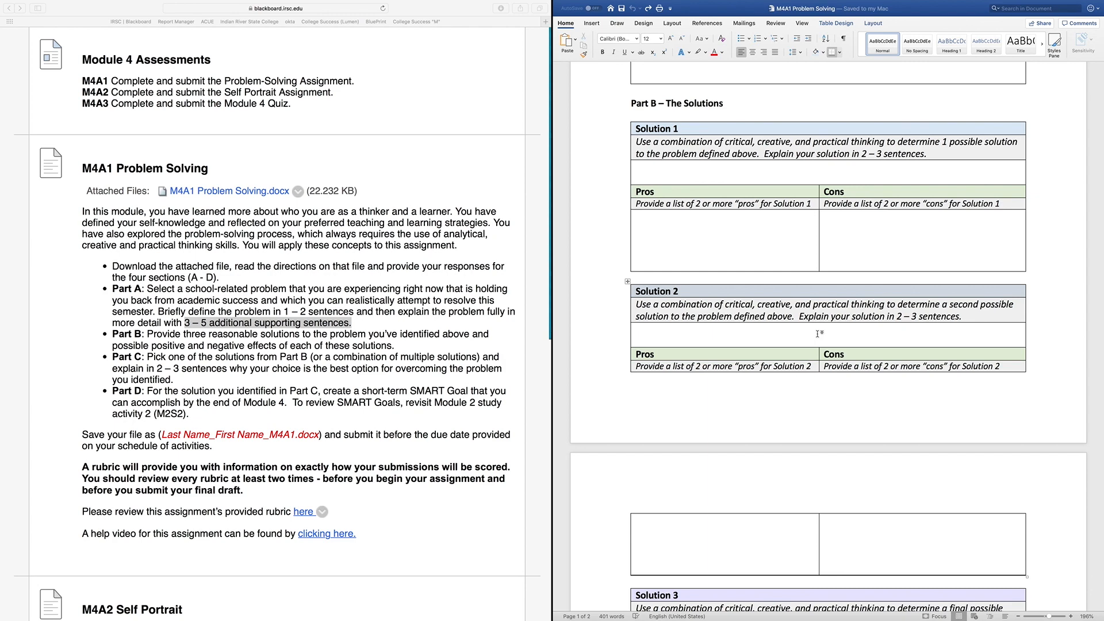
pyautogui.click(660, 329)
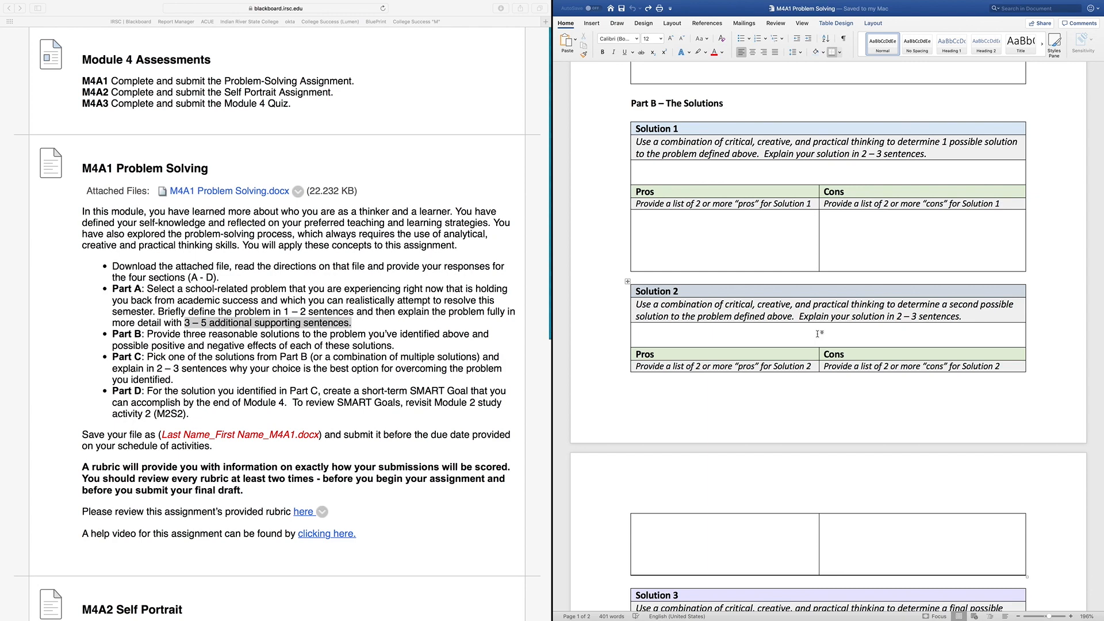
pyautogui.click(663, 330)
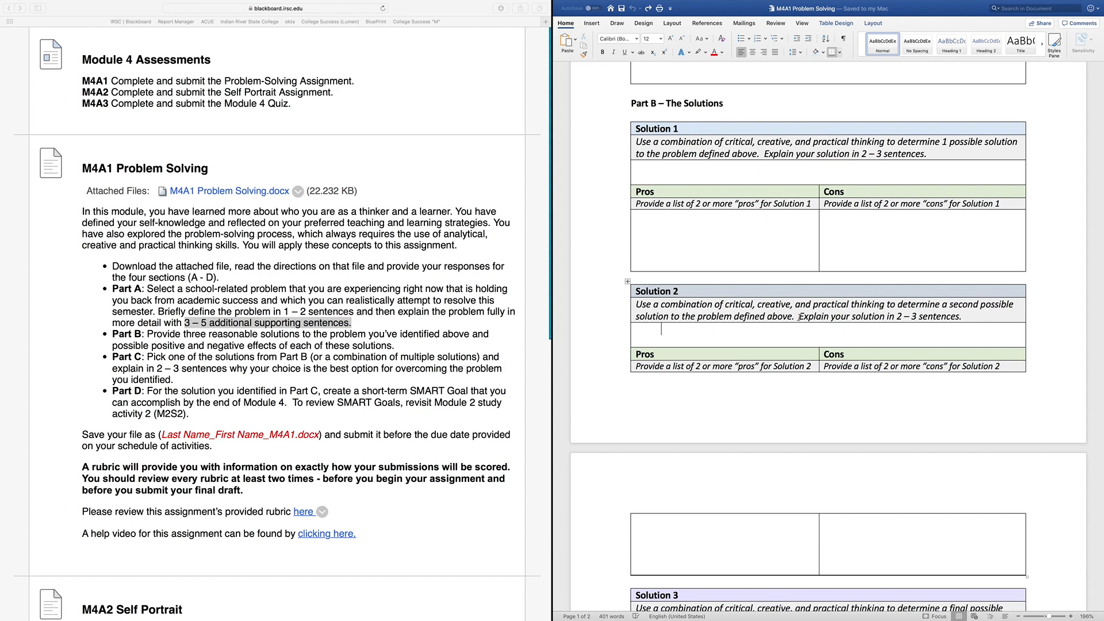
pyautogui.moveTo(796, 317); pyautogui.dragTo(964, 317)
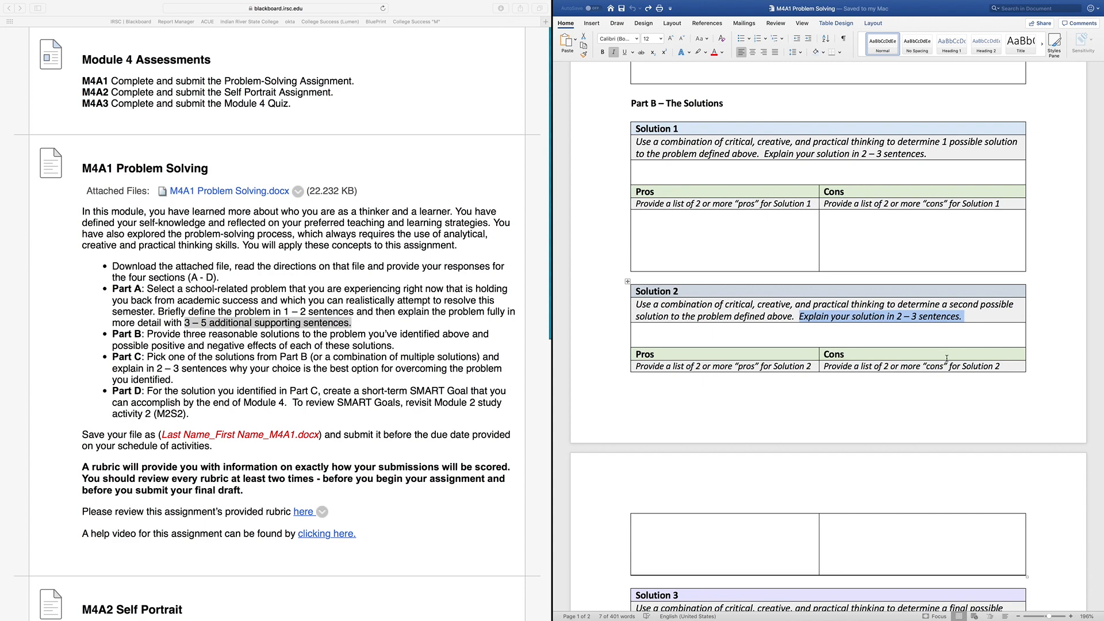
# Bring the Solution 3 row into view and point out its cons cell
pyautogui.scroll(-3)
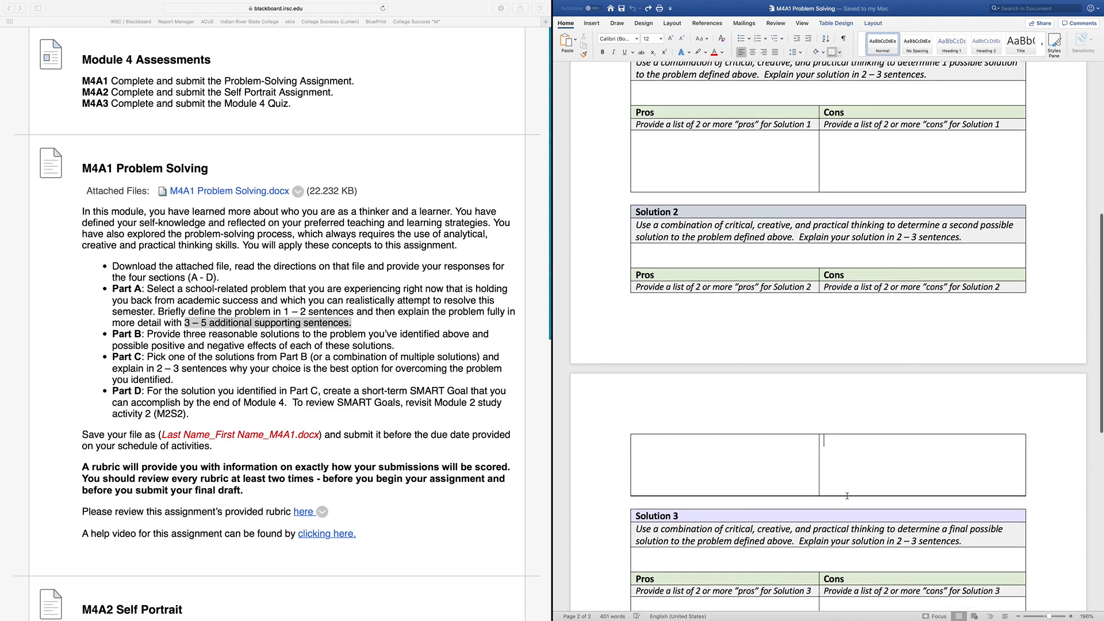
pyautogui.scroll(-3)
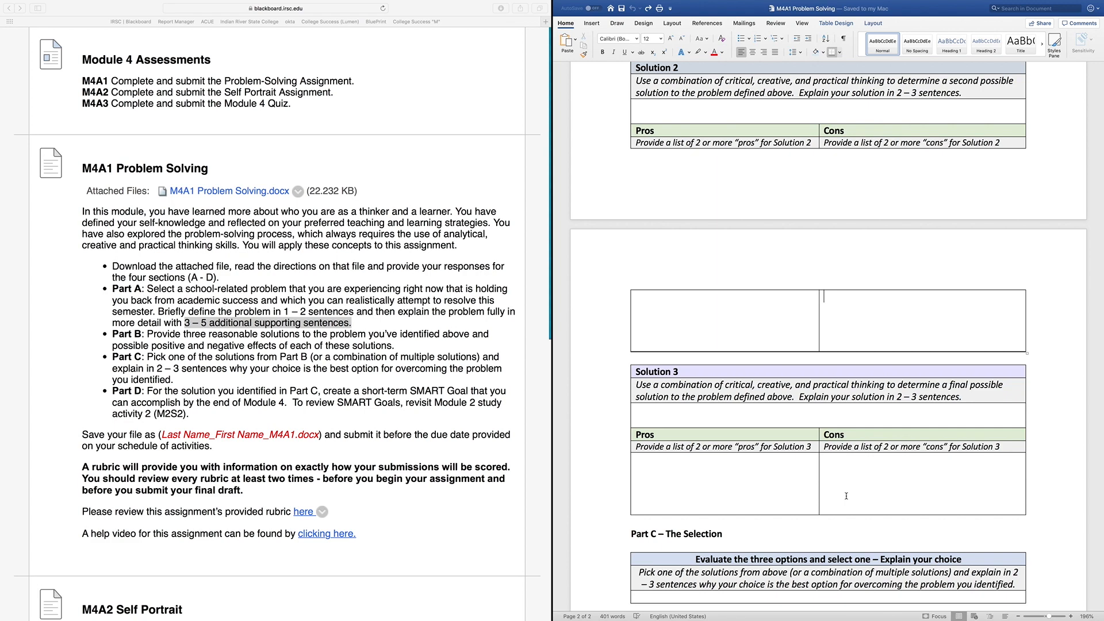
pyautogui.moveTo(833, 209)
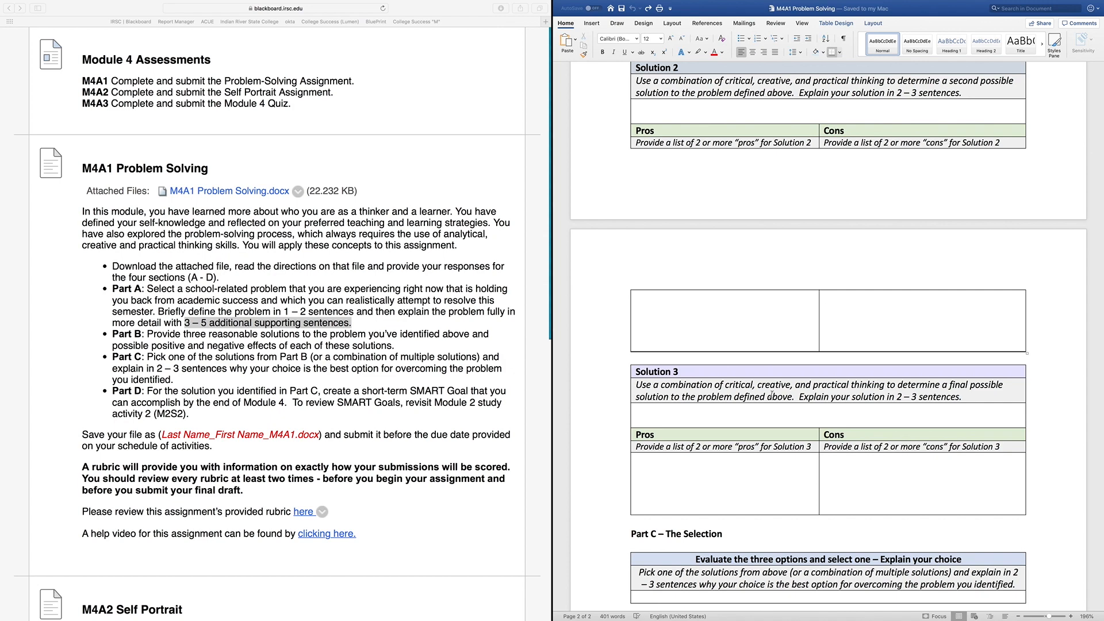
pyautogui.click(824, 295)
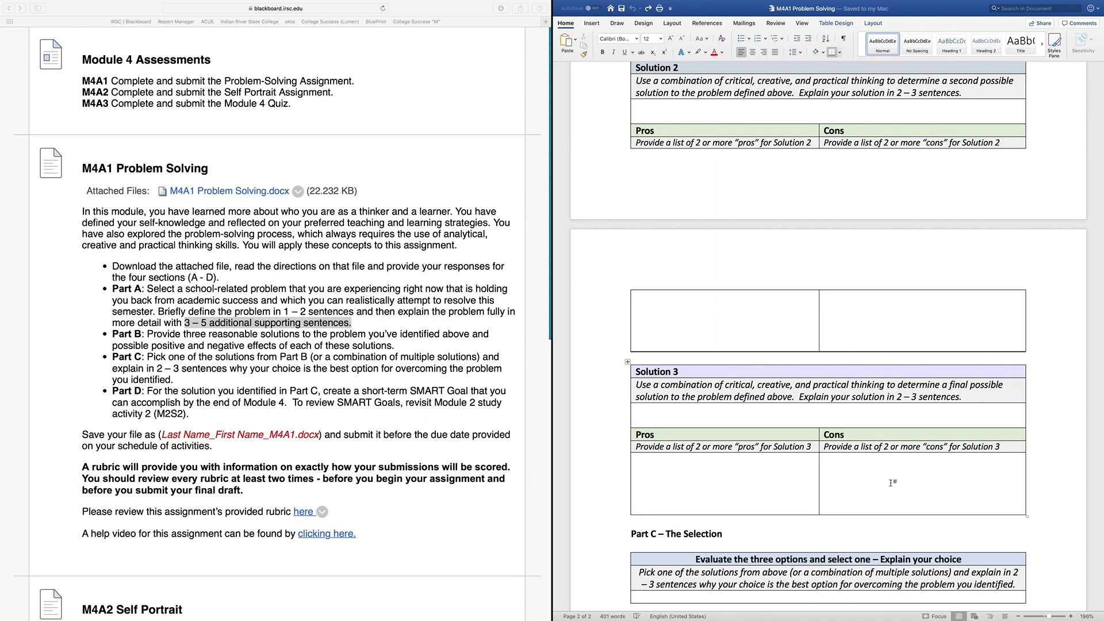
pyautogui.click(827, 465)
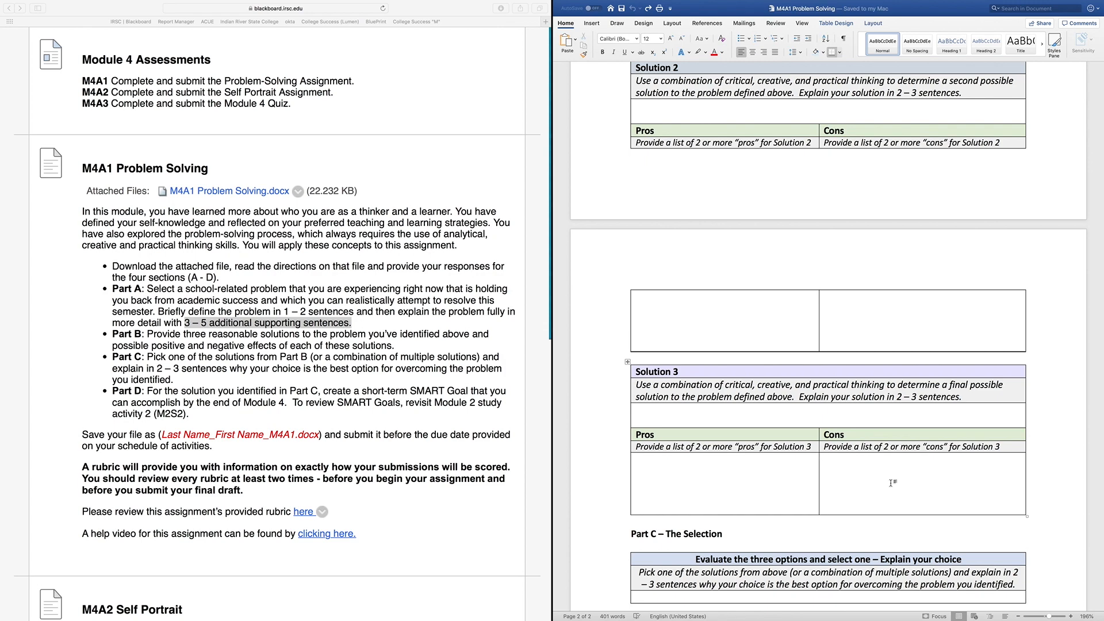
pyautogui.click(824, 464)
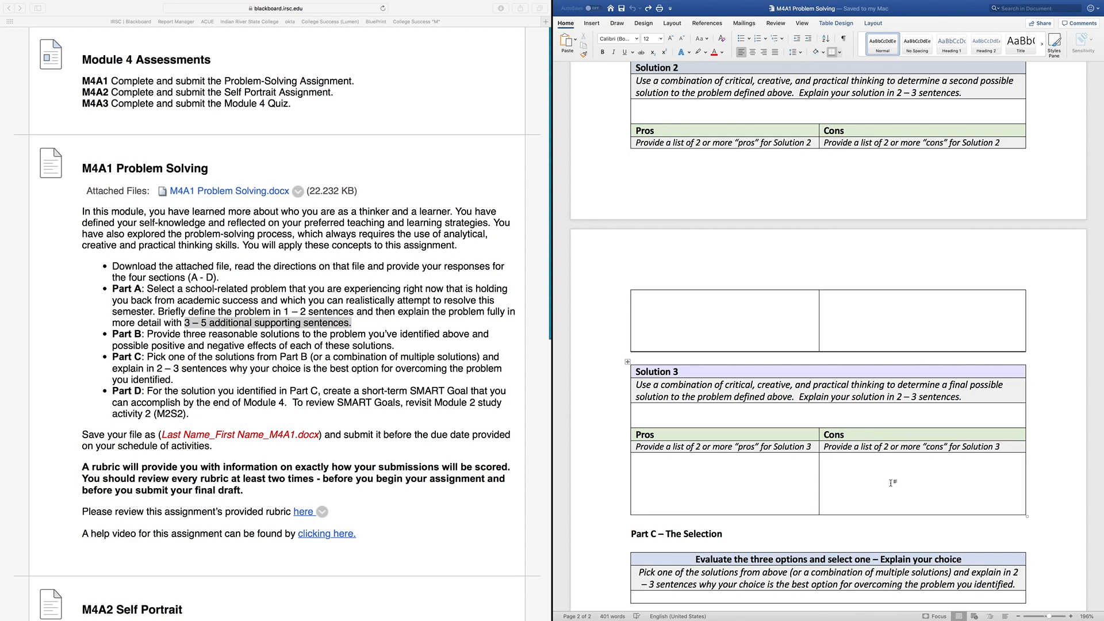
pyautogui.click(824, 465)
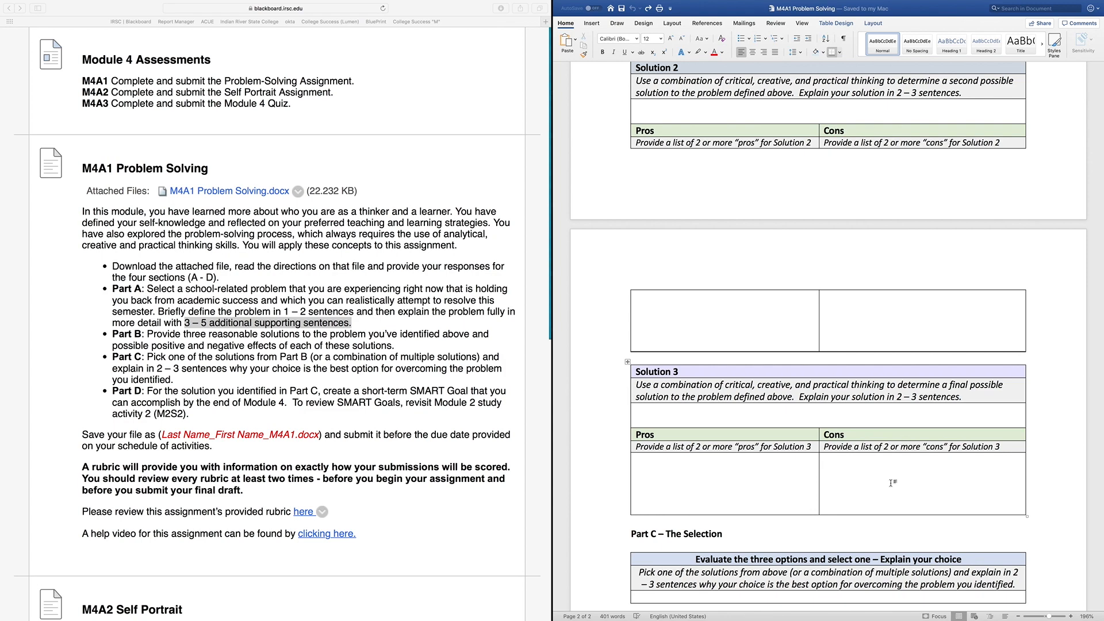
pyautogui.moveTo(837, 498)
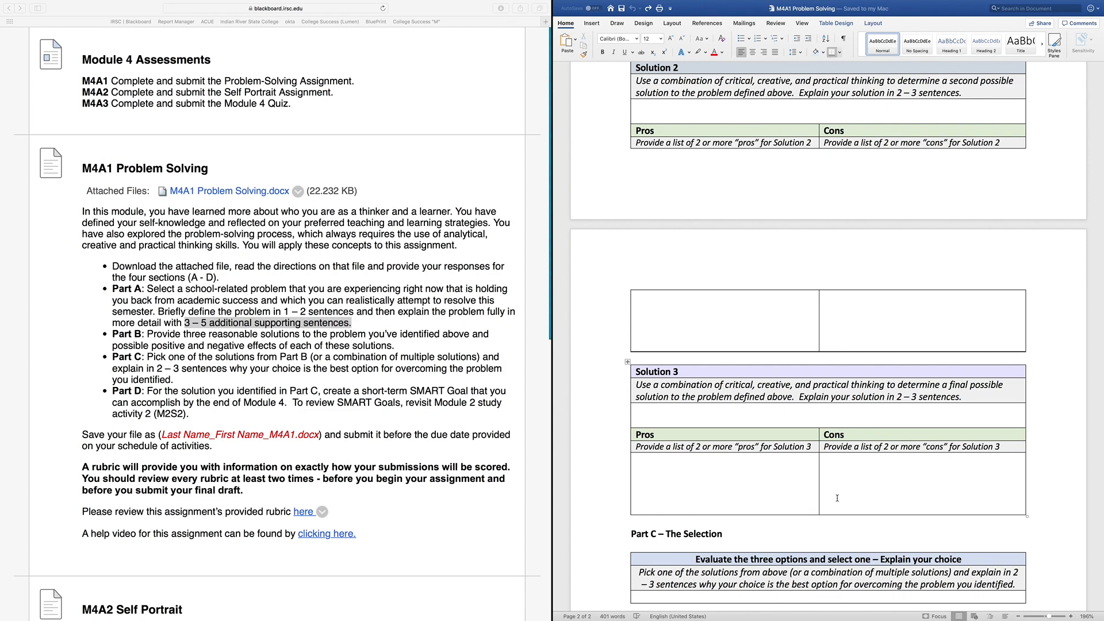
# Highlight Part C's pick-one-solution-or-combination instruction and its 2–3 sentence justification requirement
pyautogui.scroll(-3)
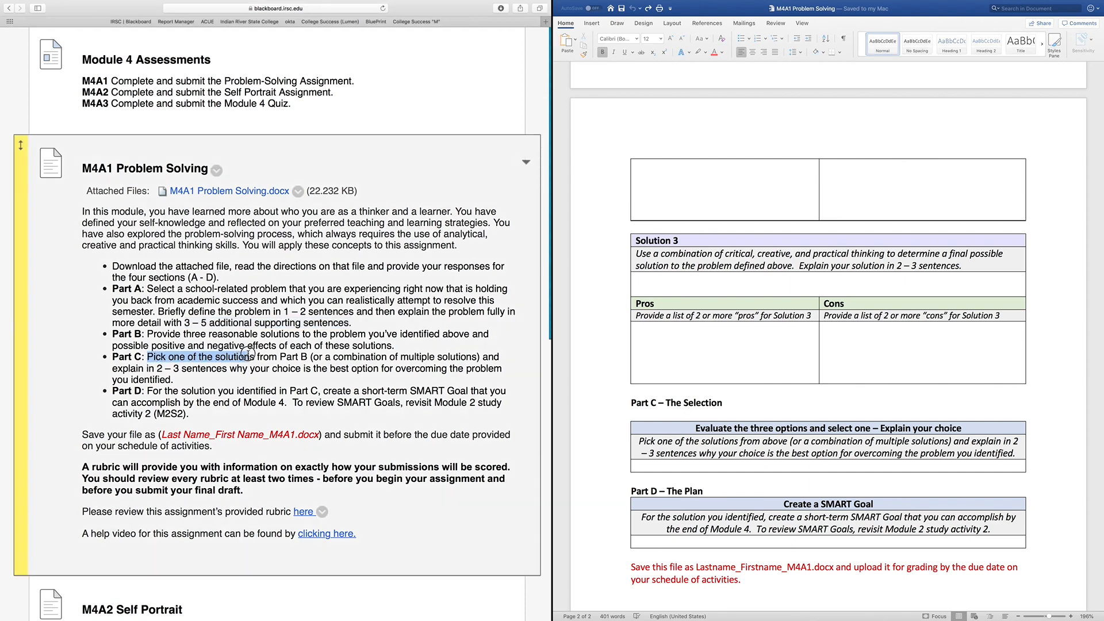
pyautogui.moveTo(146, 357); pyautogui.dragTo(306, 356)
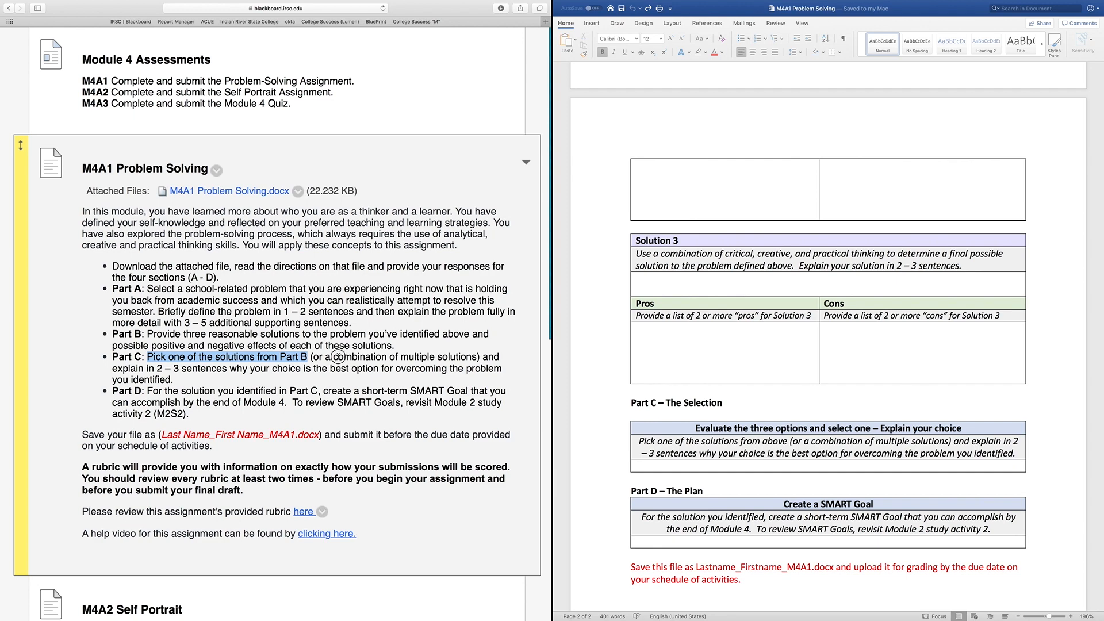
pyautogui.doubleClick(355, 356)
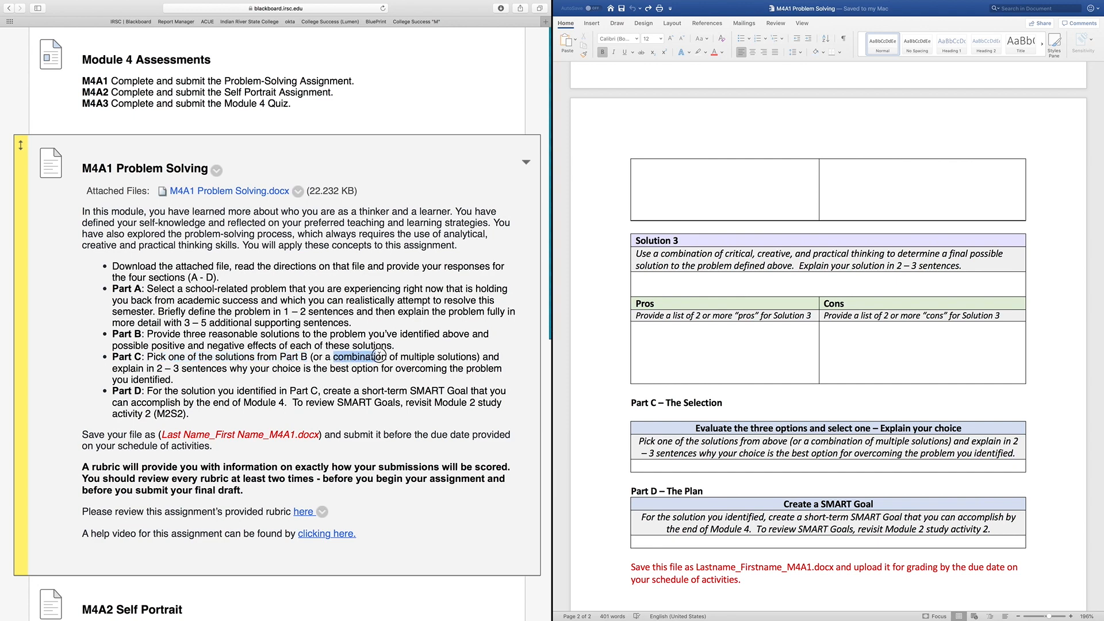
pyautogui.moveTo(337, 357); pyautogui.dragTo(475, 356)
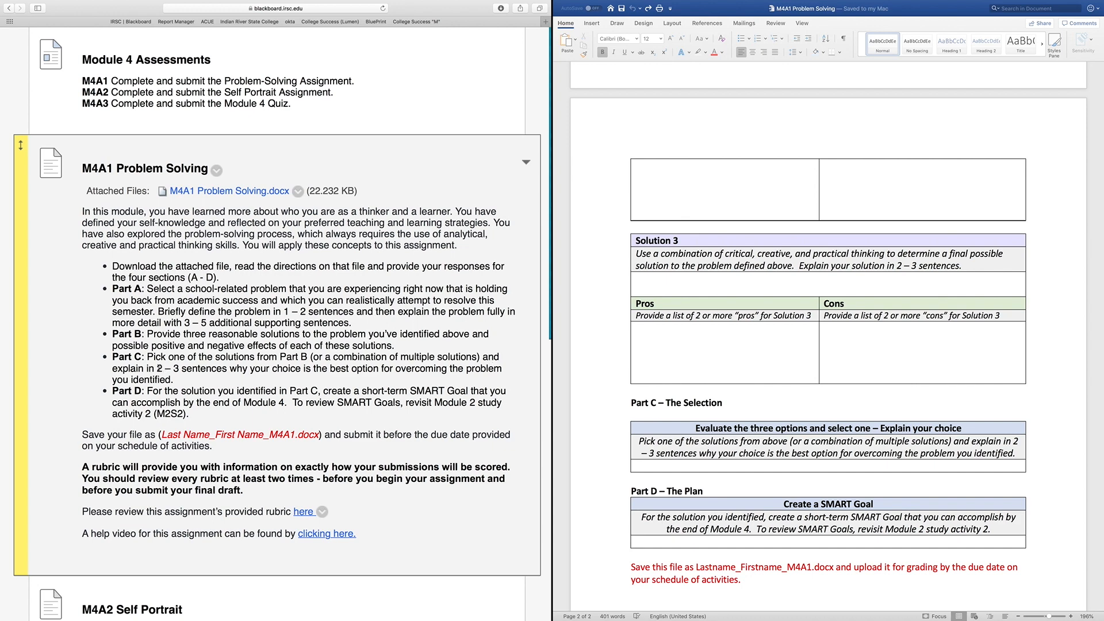
pyautogui.moveTo(161, 368); pyautogui.dragTo(302, 368)
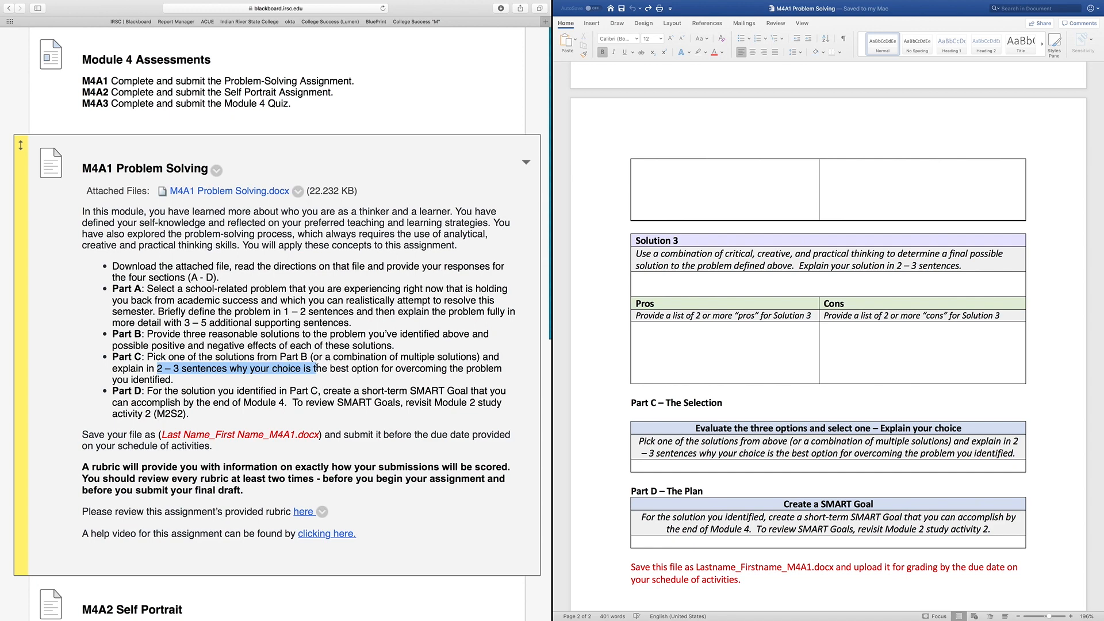
pyautogui.moveTo(514, 437)
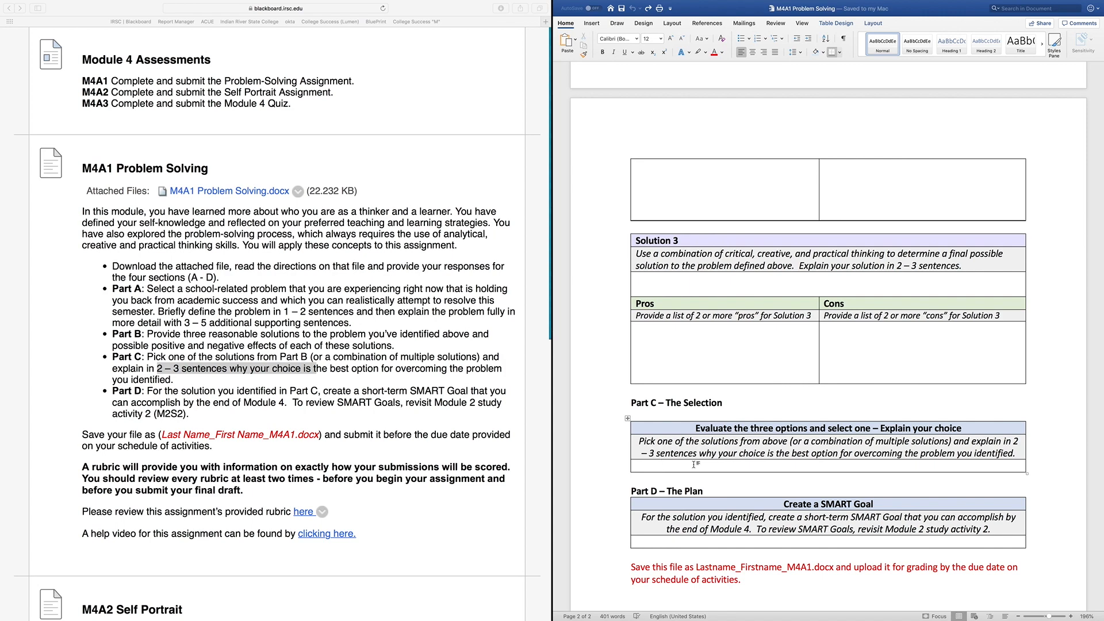
pyautogui.scroll(-3)
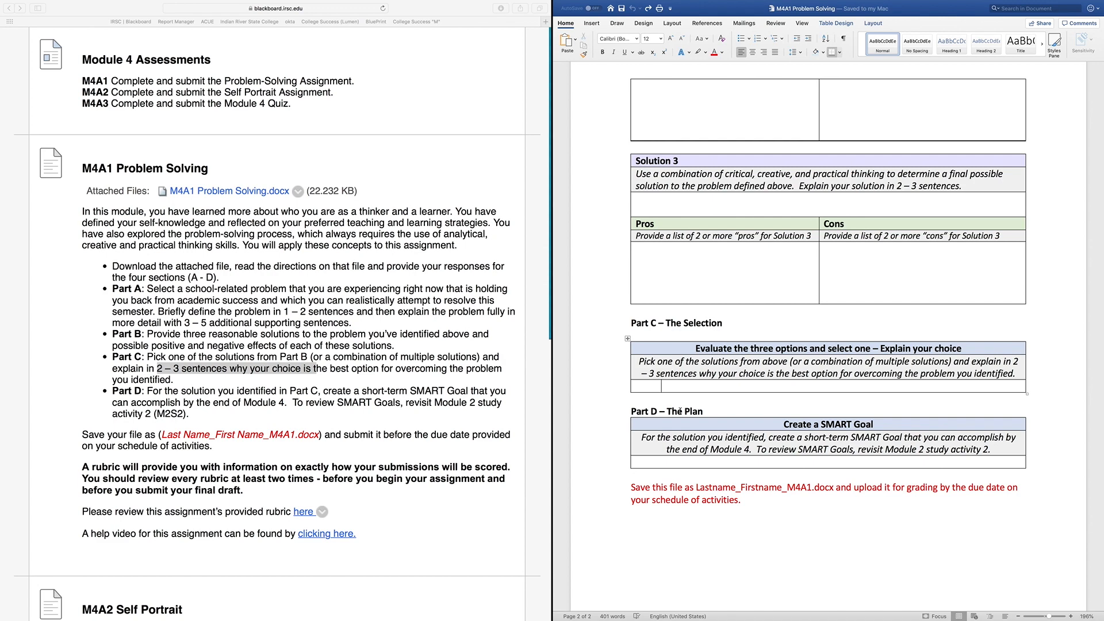
pyautogui.click(661, 387)
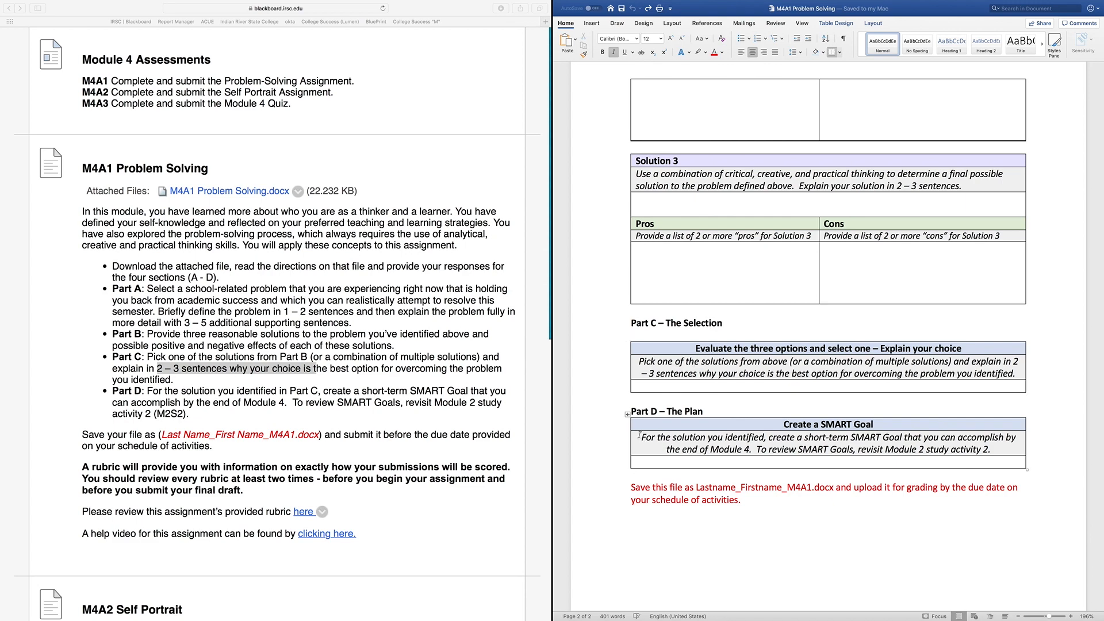
pyautogui.moveTo(639, 437); pyautogui.dragTo(764, 437)
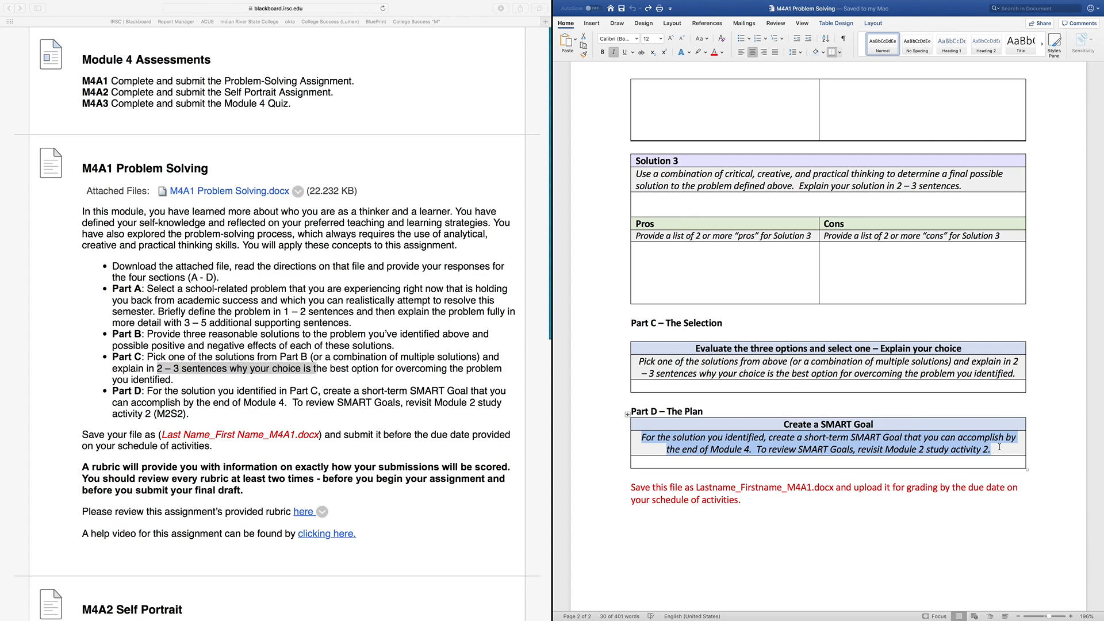
pyautogui.moveTo(947, 453)
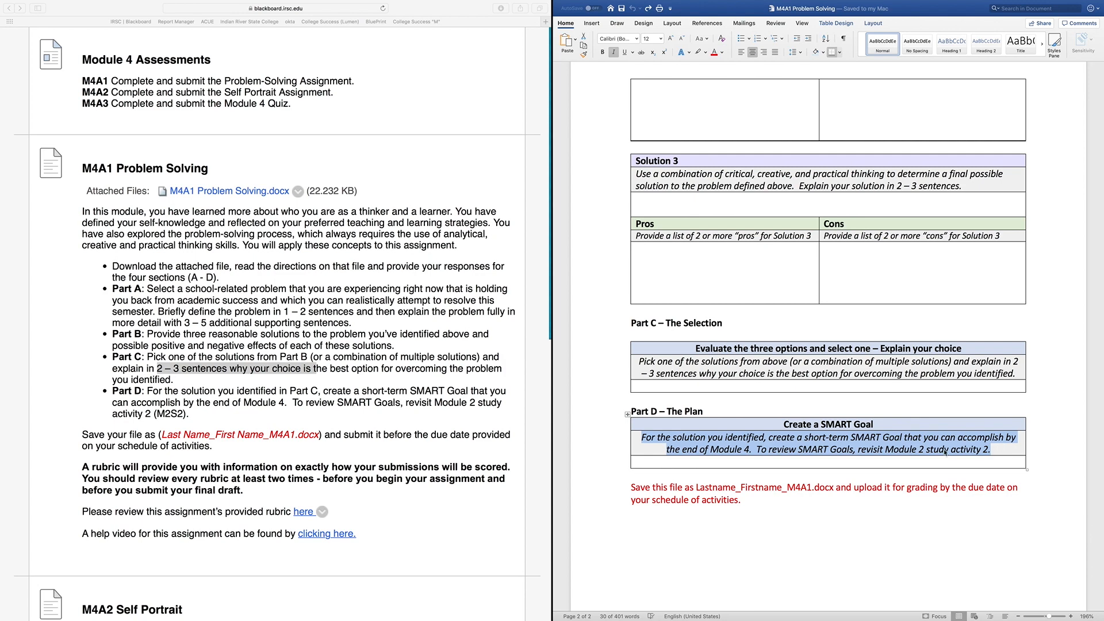
pyautogui.click(943, 455)
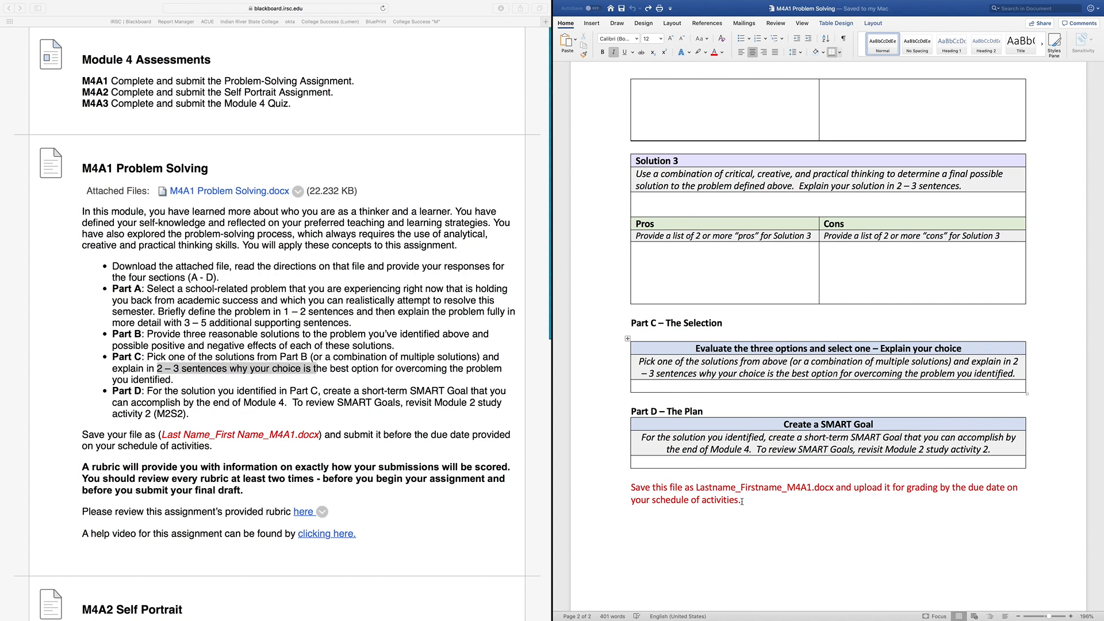
pyautogui.moveTo(693, 488); pyautogui.dragTo(742, 500)
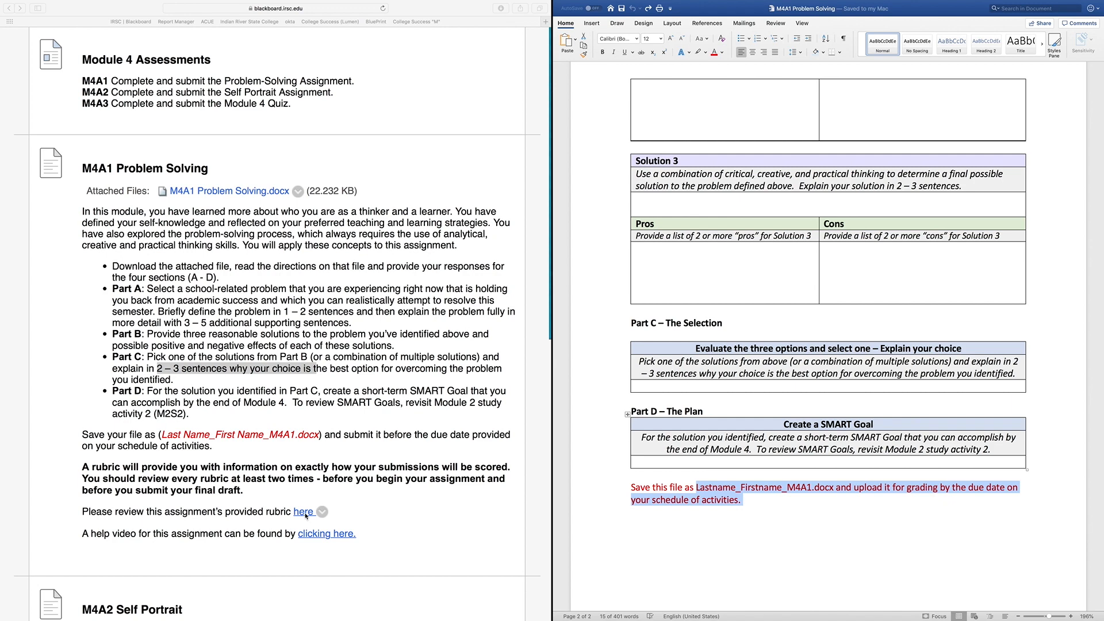
pyautogui.moveTo(103, 184)
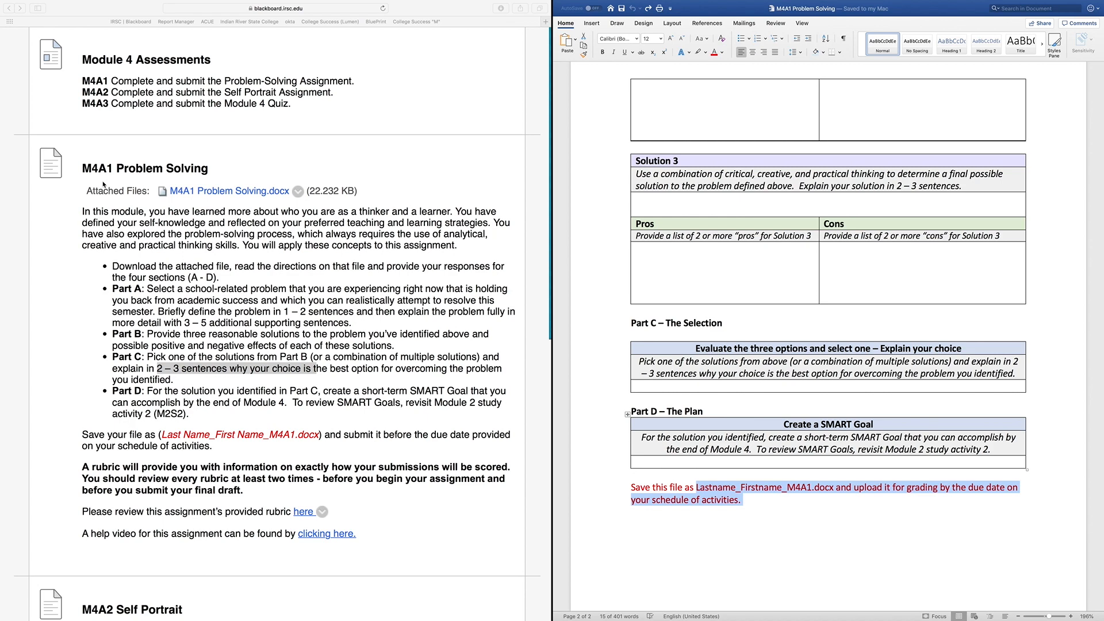
pyautogui.moveTo(113, 182)
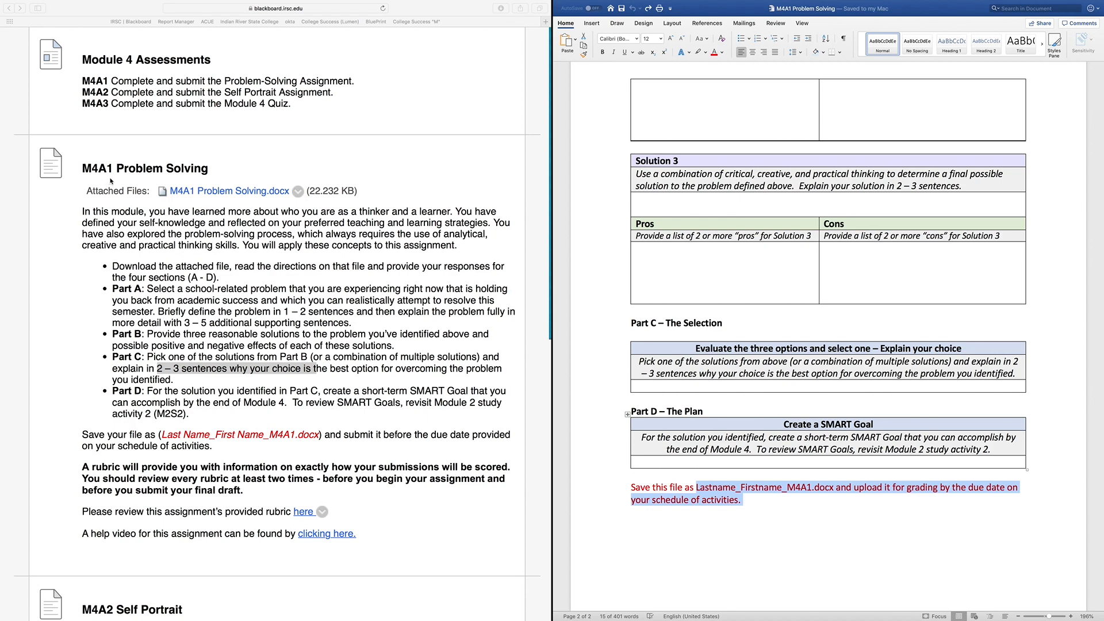
pyautogui.moveTo(114, 180)
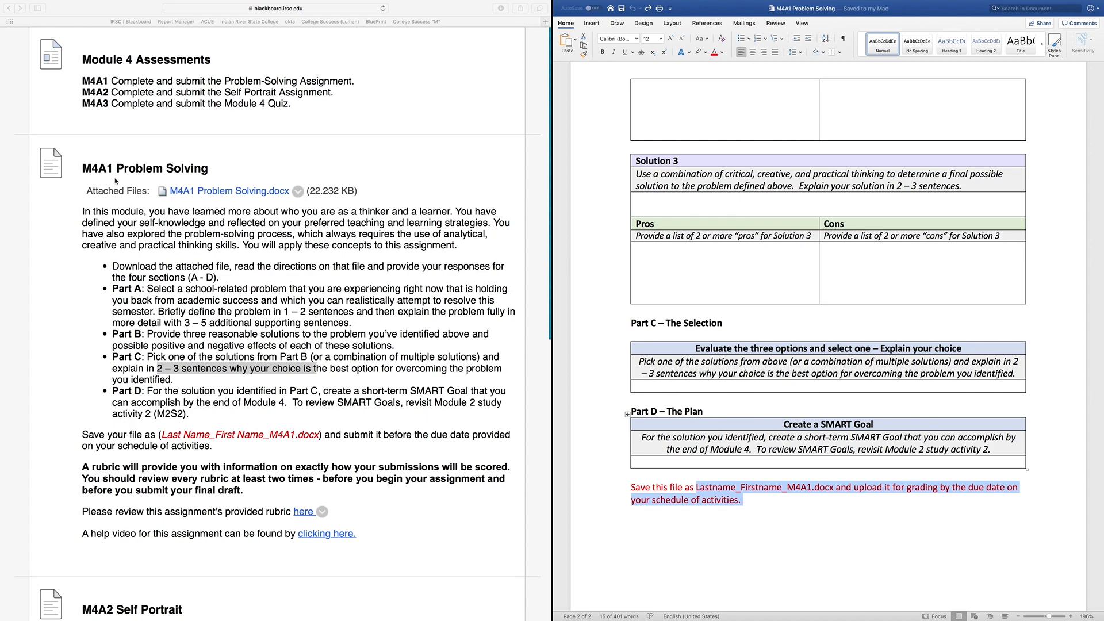